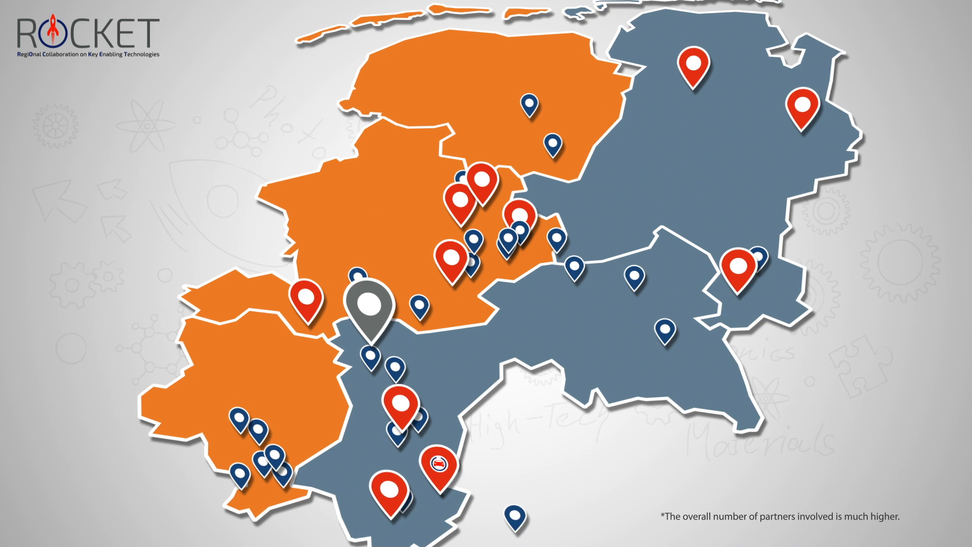
# Advance the slide animation to draw connector lines from the red partner pins to the grey hub pin
pyautogui.click(370, 316)
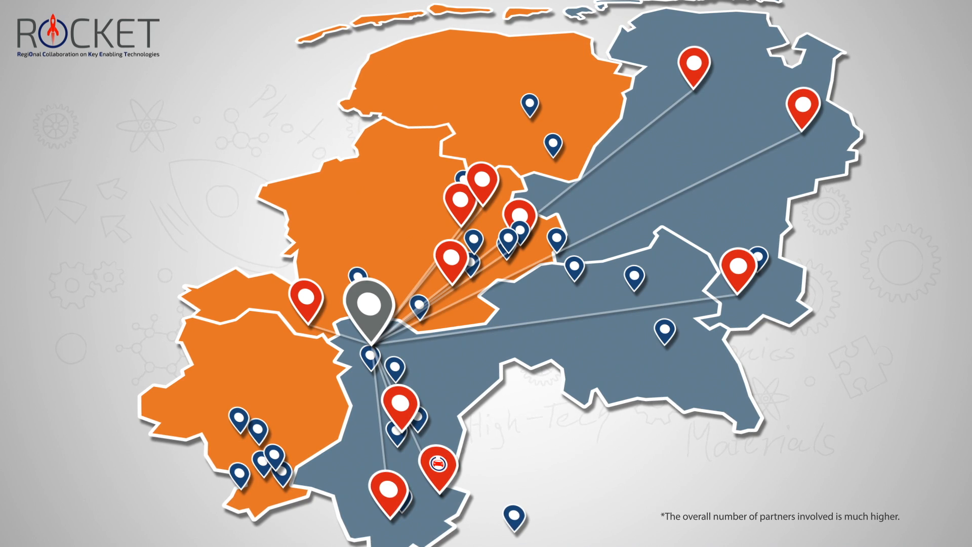